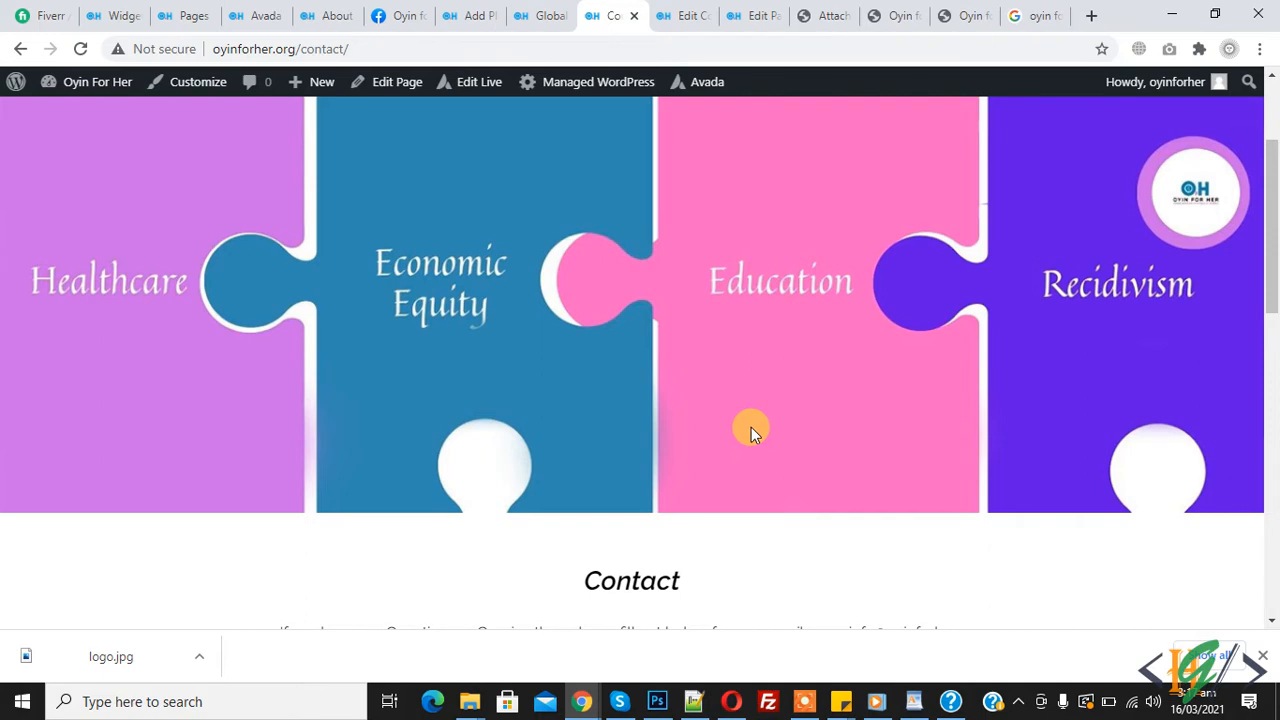
Scroll the live Contact page down to the form's grey Name, Email, Subject and Message placeholders.
{"action": "scroll", "scroll_direction": "down", "scroll_amount": 3}
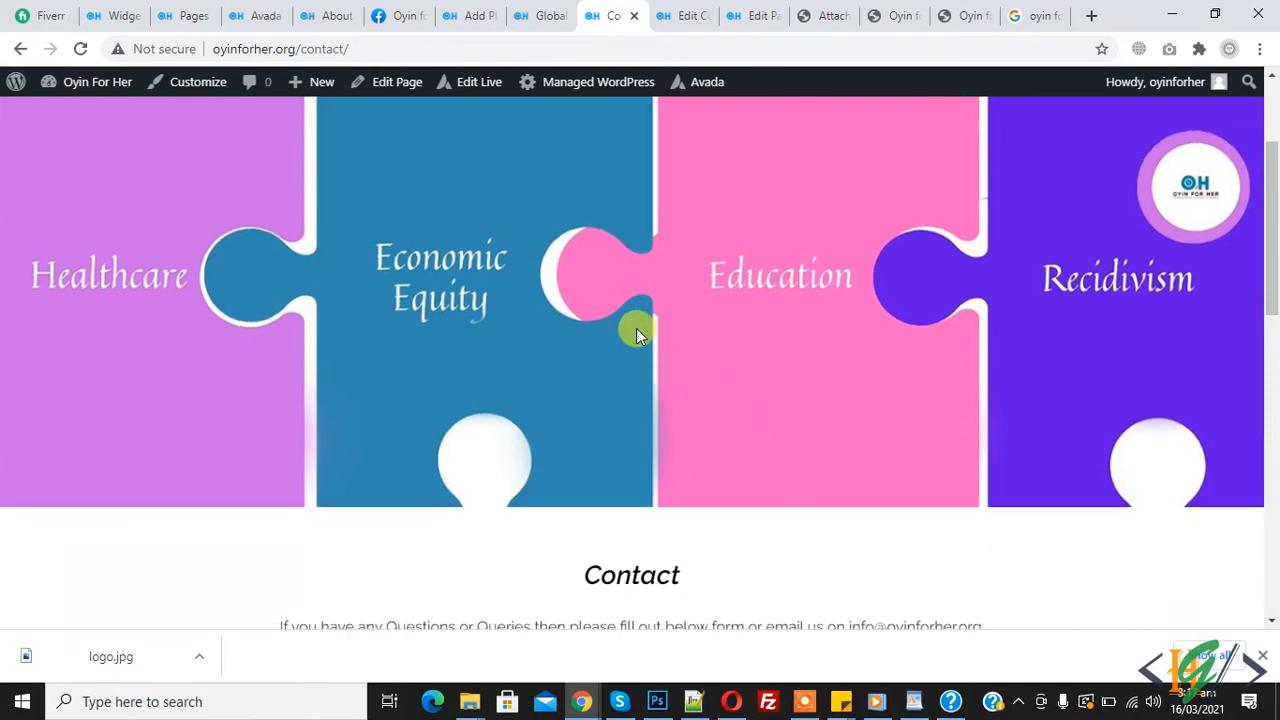
{"action": "scroll", "scroll_direction": "down", "scroll_amount": 3}
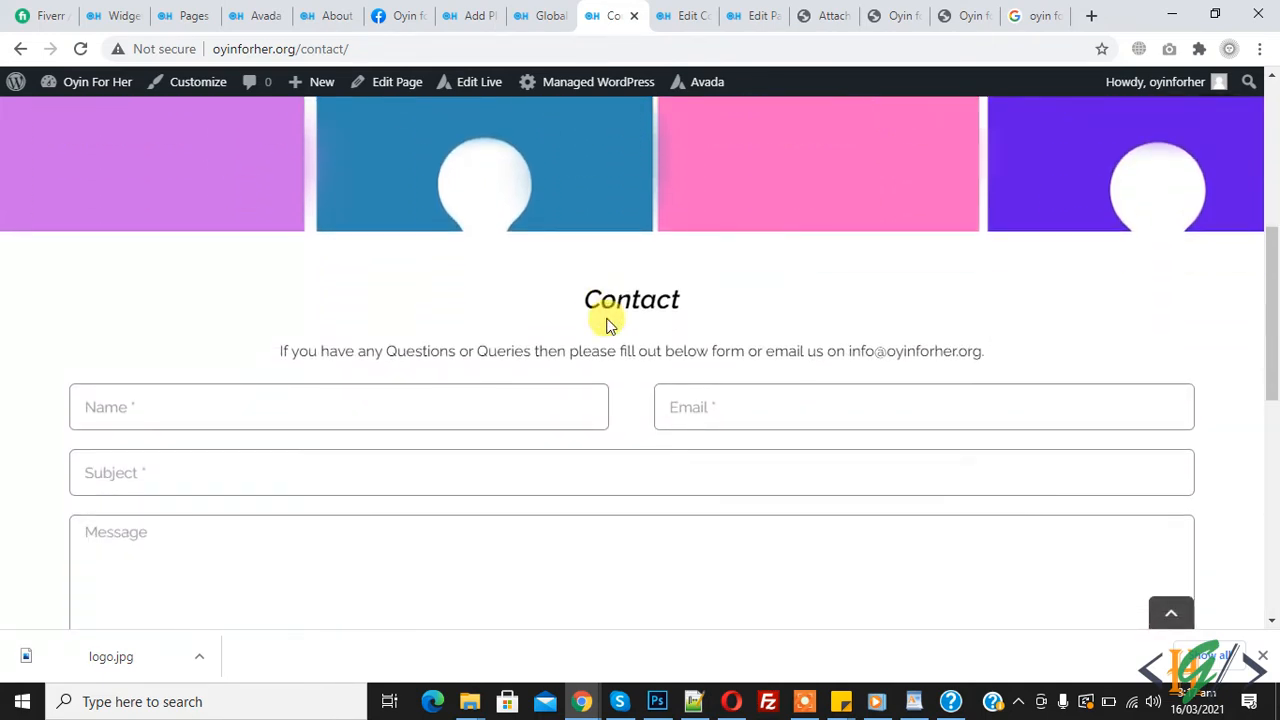
{"action": "scroll", "scroll_direction": "down", "scroll_amount": 3}
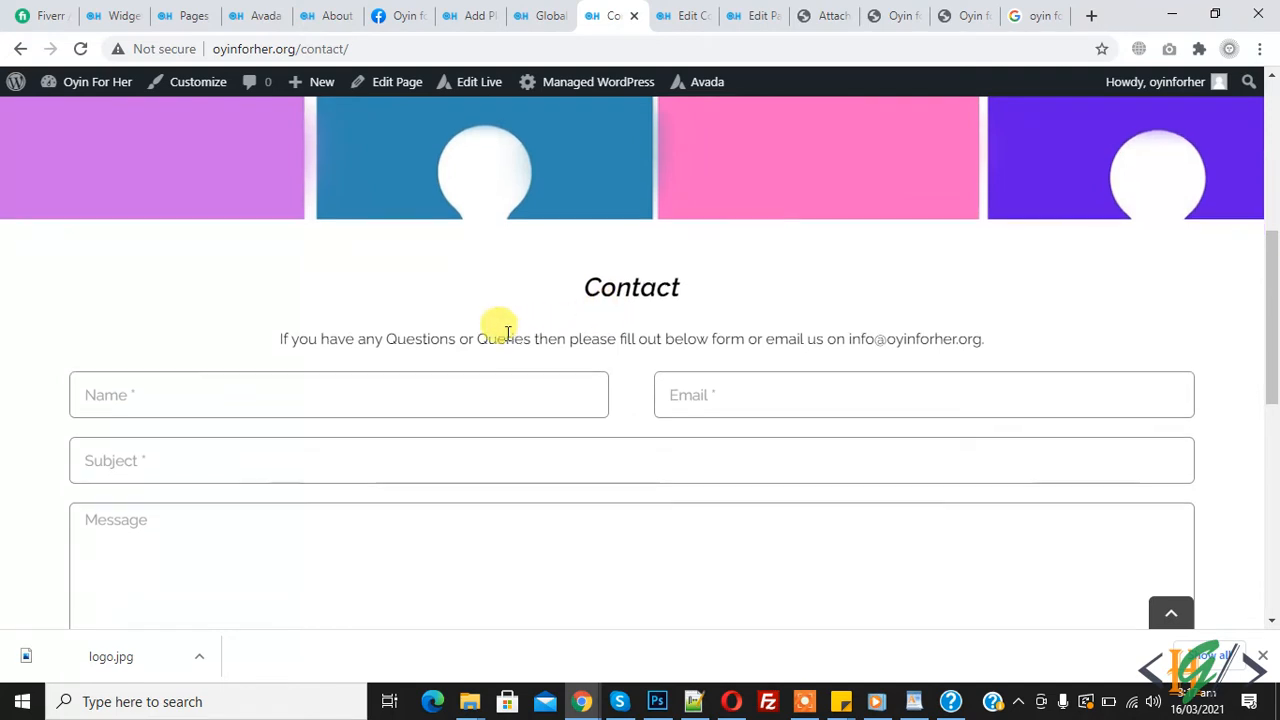
{"action": "scroll", "scroll_direction": "down", "scroll_amount": 3}
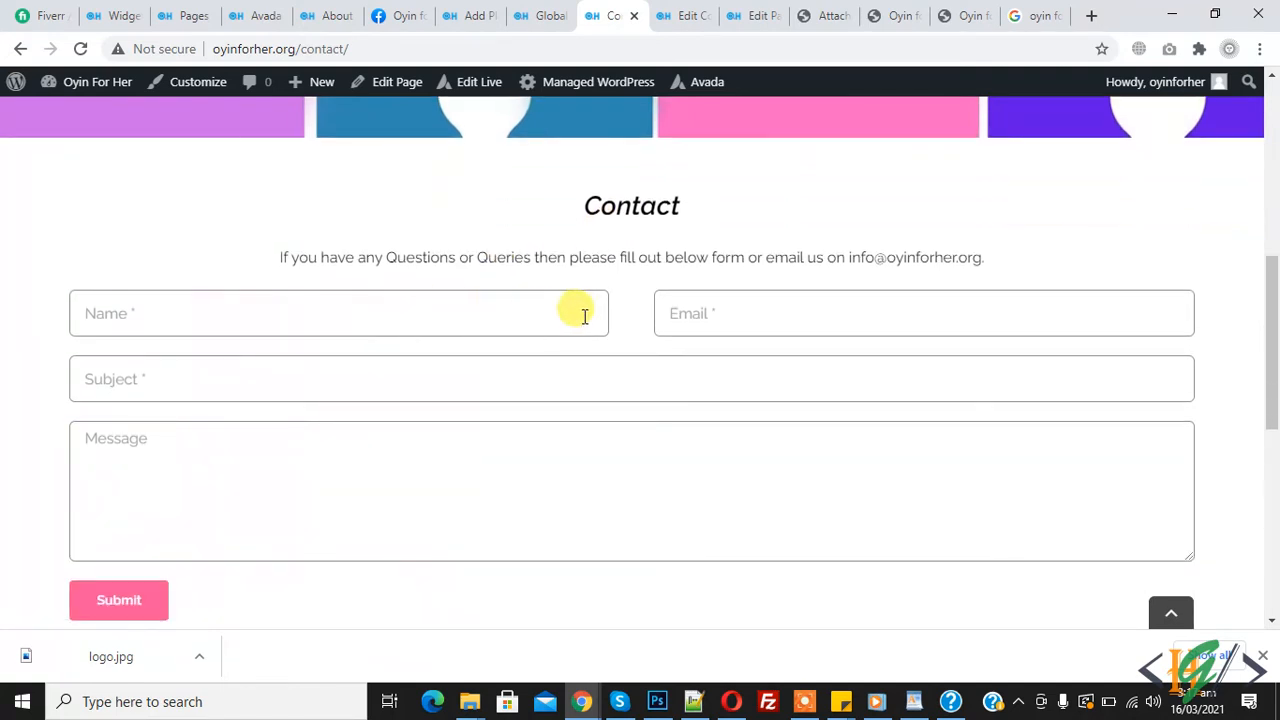
{"action": "mouse_move", "coordinate": [155, 435]}
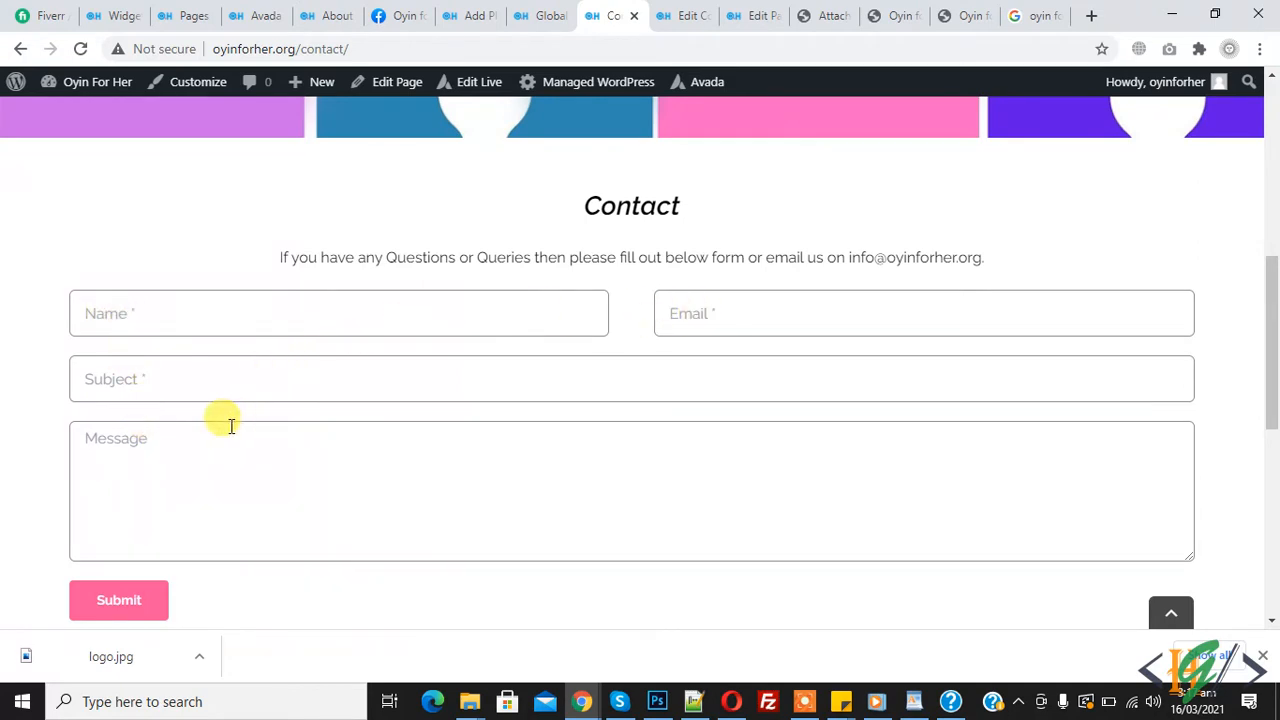
{"action": "mouse_move", "coordinate": [213, 350]}
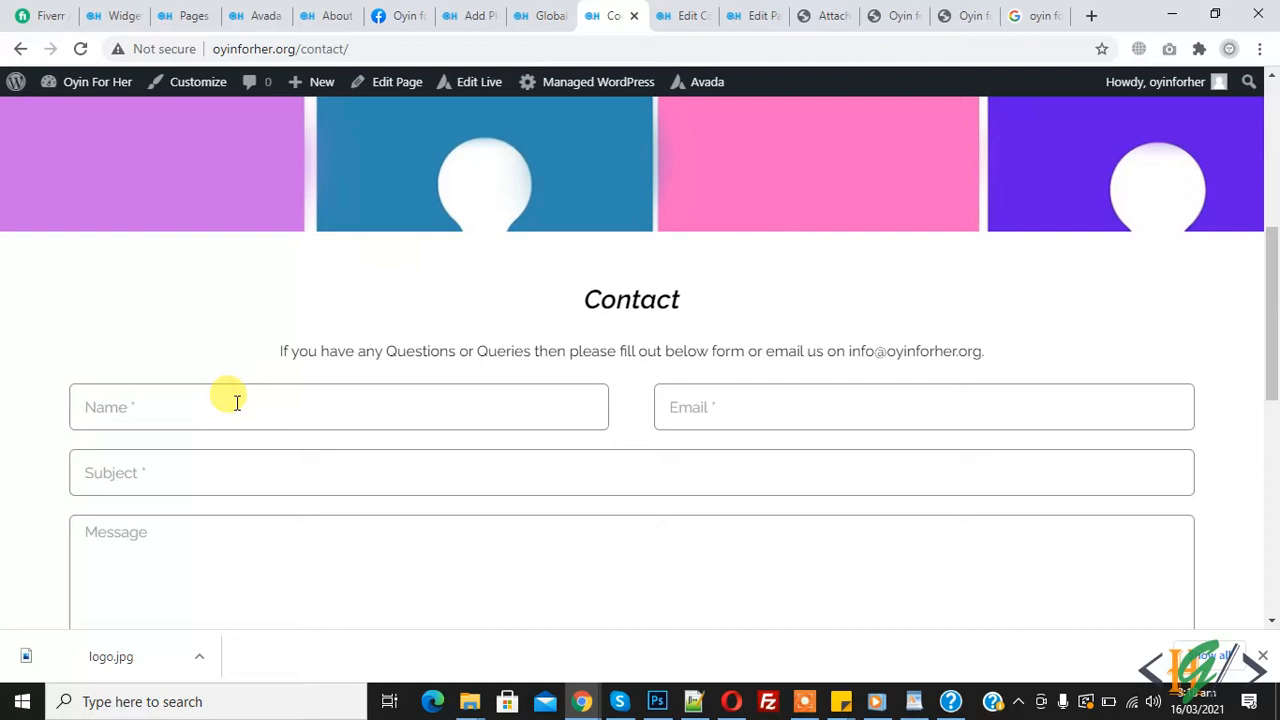
{"action": "mouse_move", "coordinate": [225, 390]}
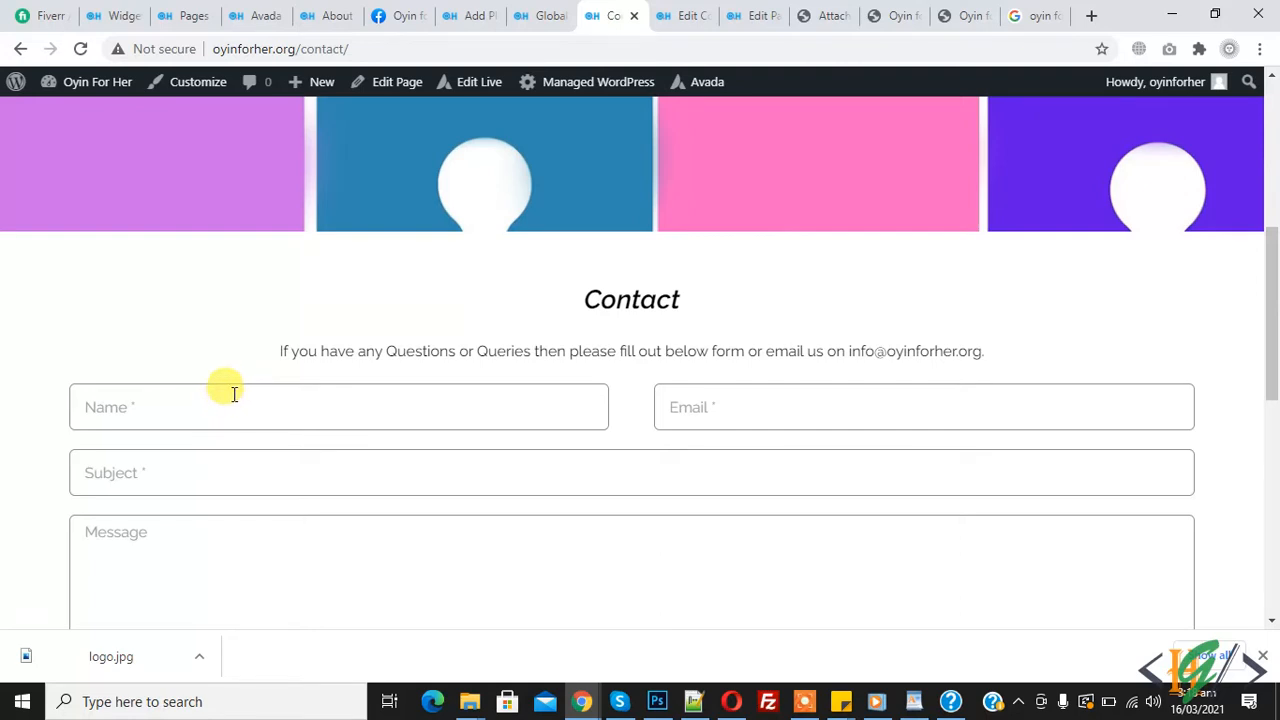
{"action": "mouse_move", "coordinate": [188, 413]}
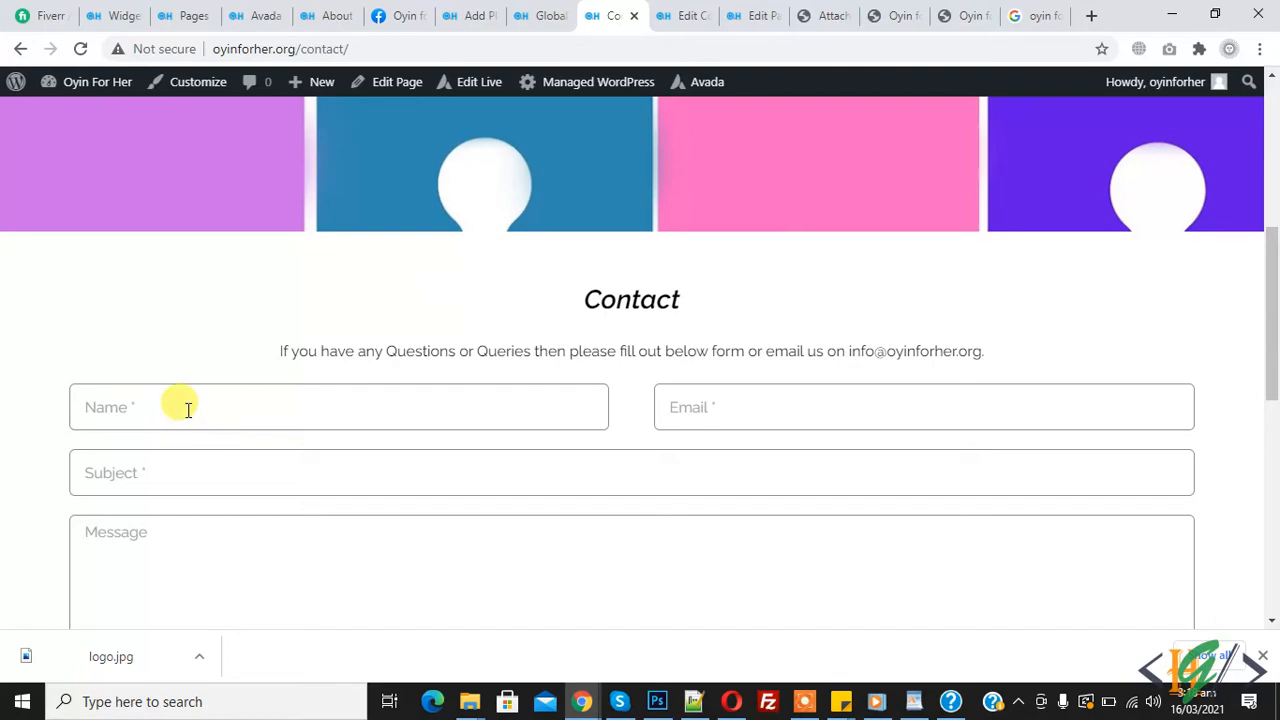
Switch to the Avada Global Options tab to view the Custom CSS section.
{"action": "left_click", "coordinate": [540, 15]}
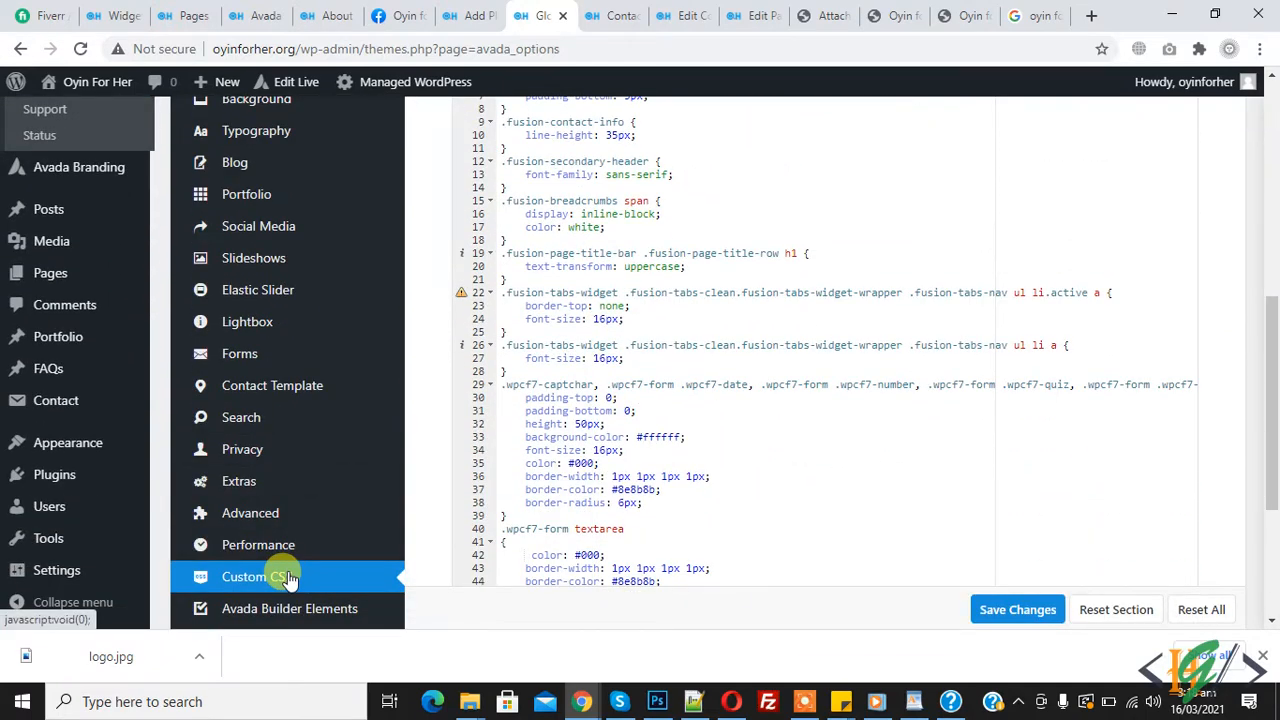
{"action": "mouse_move", "coordinate": [272, 385]}
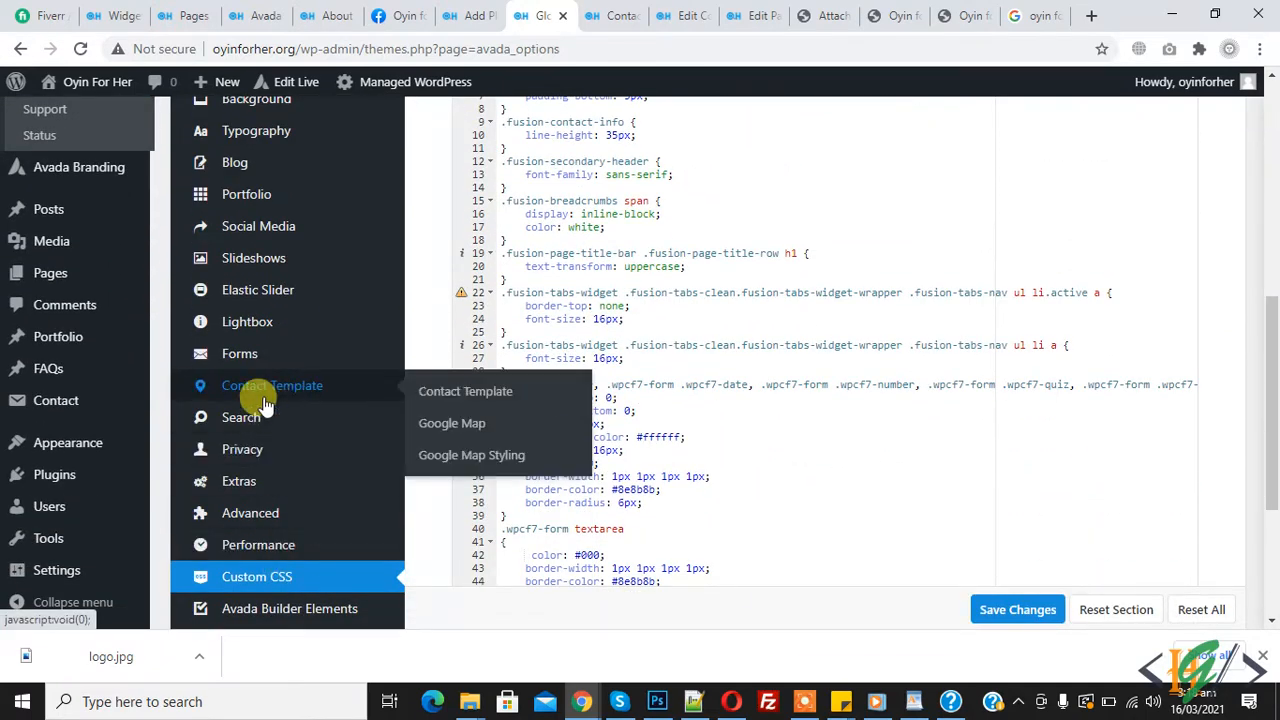
{"action": "mouse_move", "coordinate": [250, 388]}
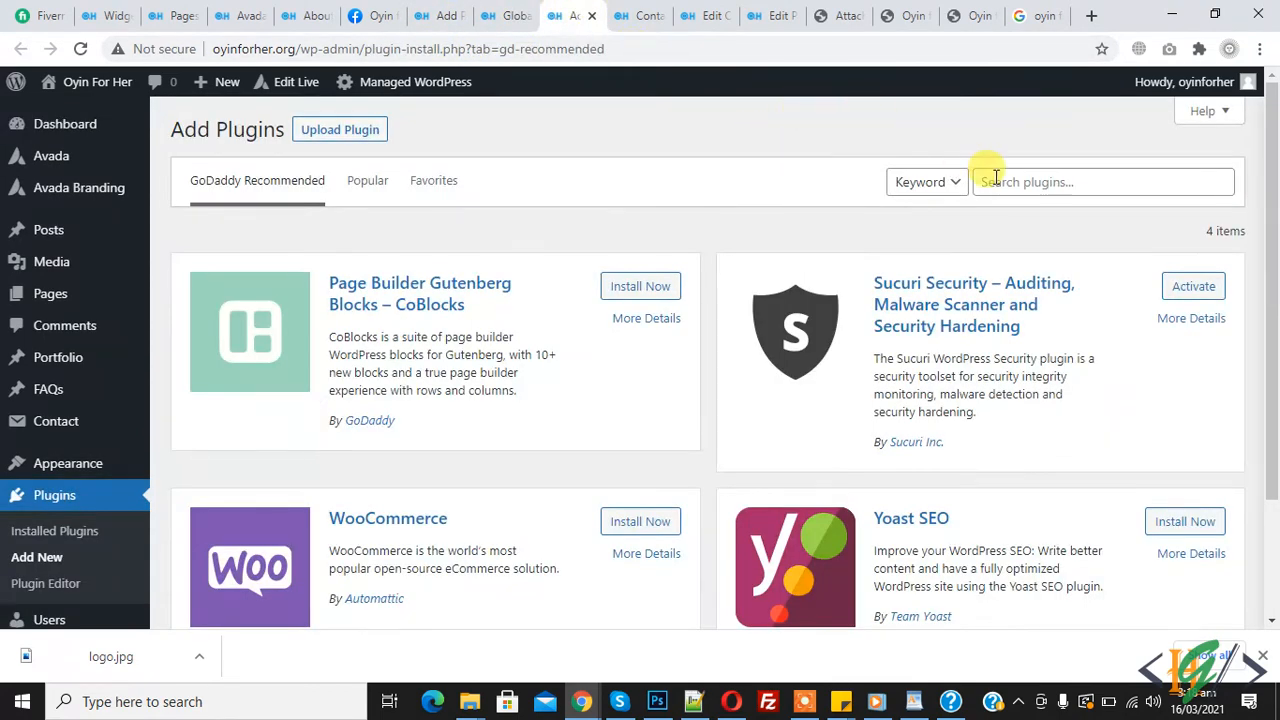
Search plugins for 'custom' and install the WP Add Custom CSS plugin.
{"action": "type", "text": "custom"}
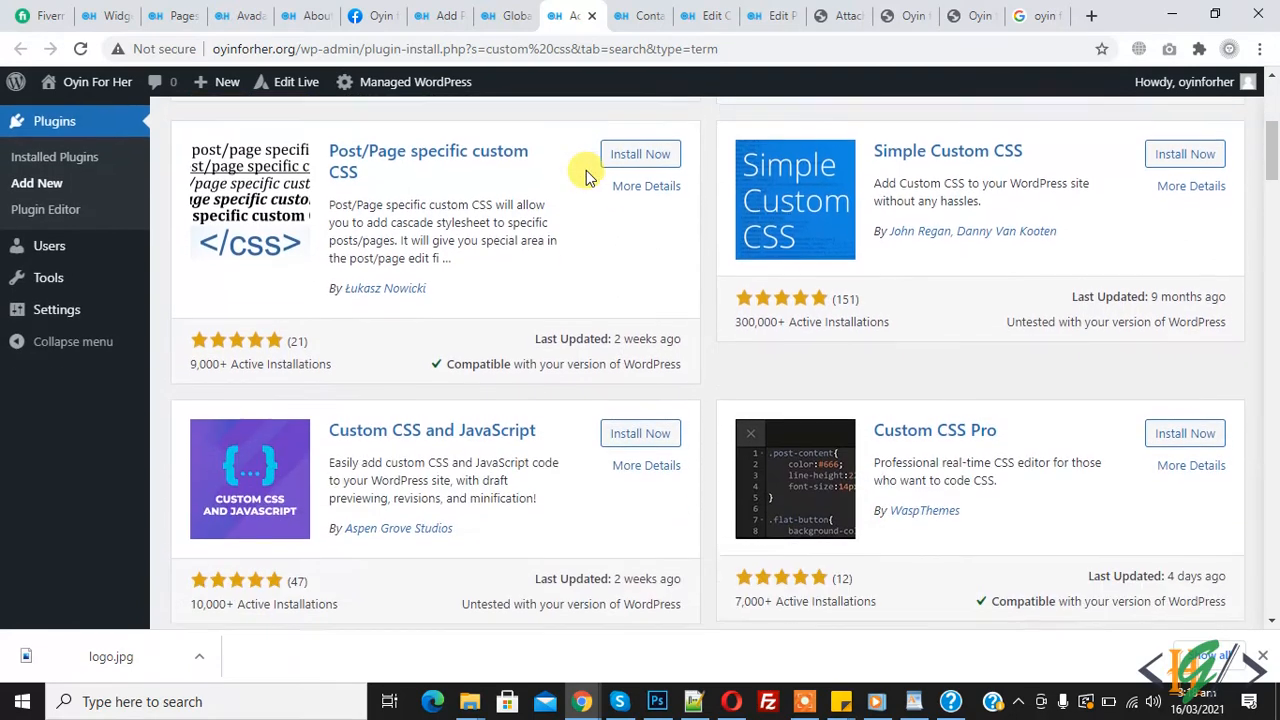
{"action": "scroll", "scroll_direction": "down", "scroll_amount": 3}
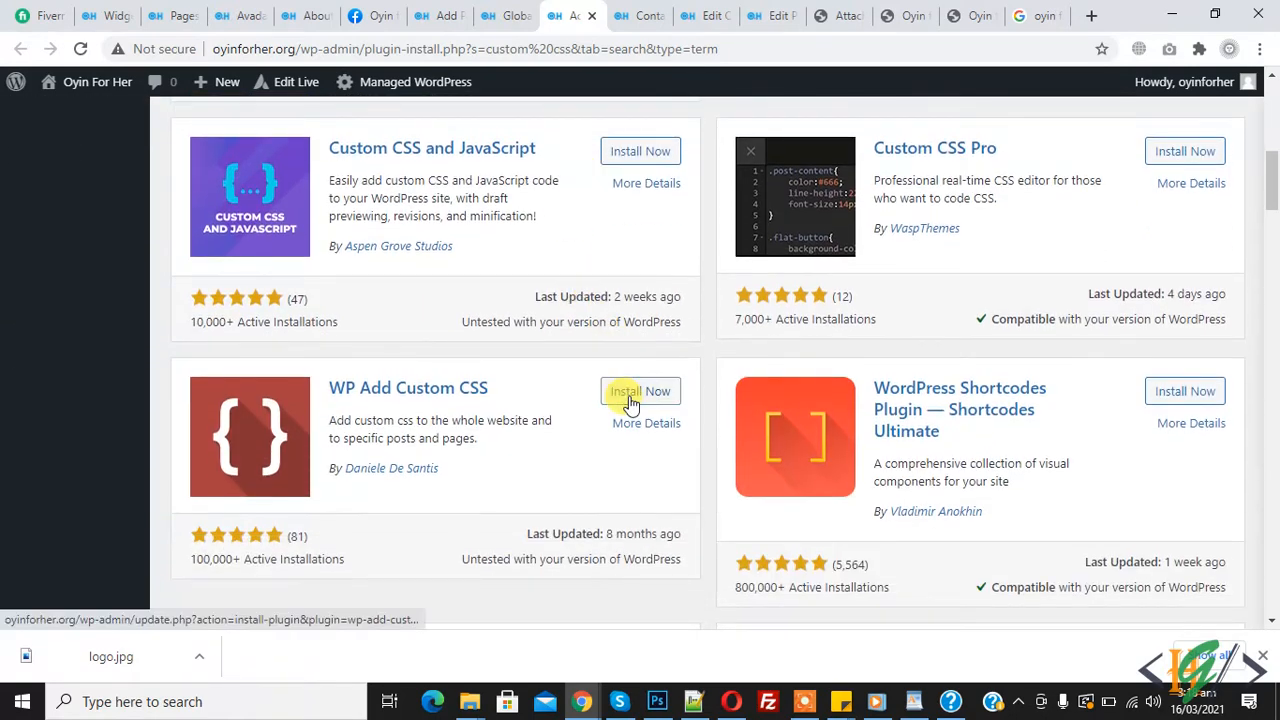
{"action": "left_click", "coordinate": [640, 391]}
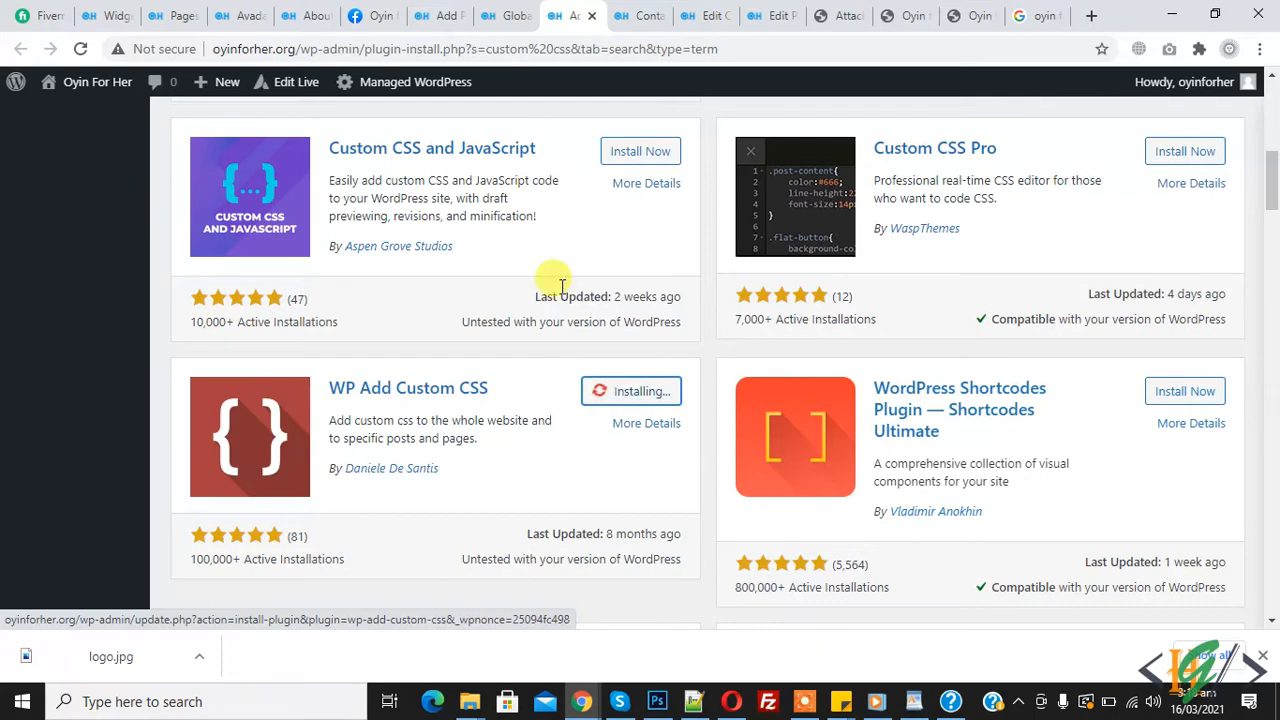
Check the Contact page, then activate the newly installed WP Add Custom CSS plugin.
{"action": "left_click", "coordinate": [640, 15]}
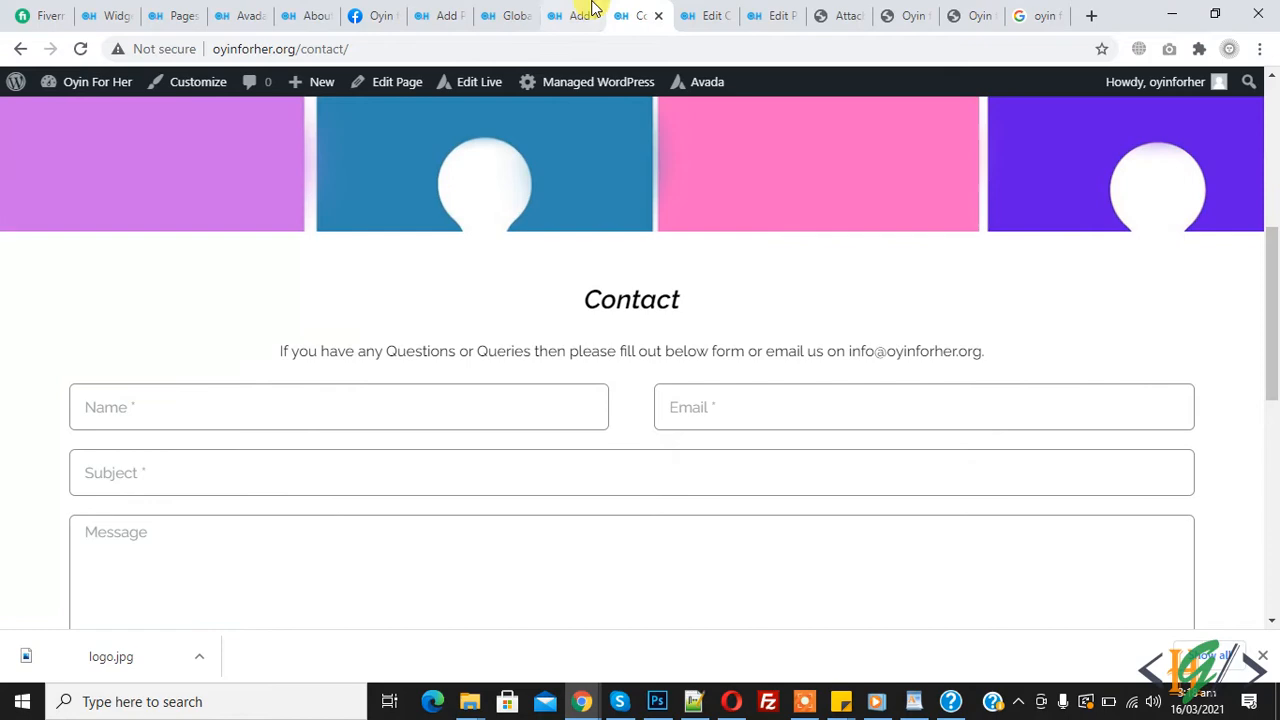
{"action": "left_click", "coordinate": [648, 391]}
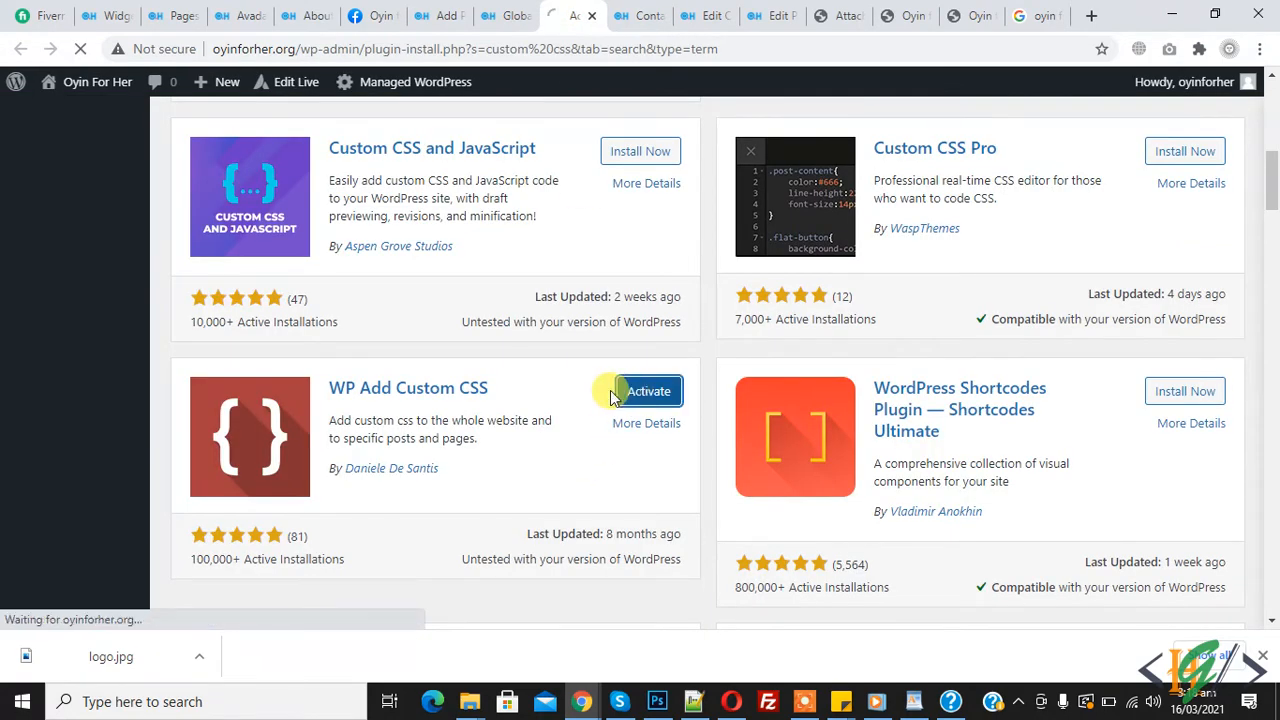
{"action": "left_click", "coordinate": [648, 391]}
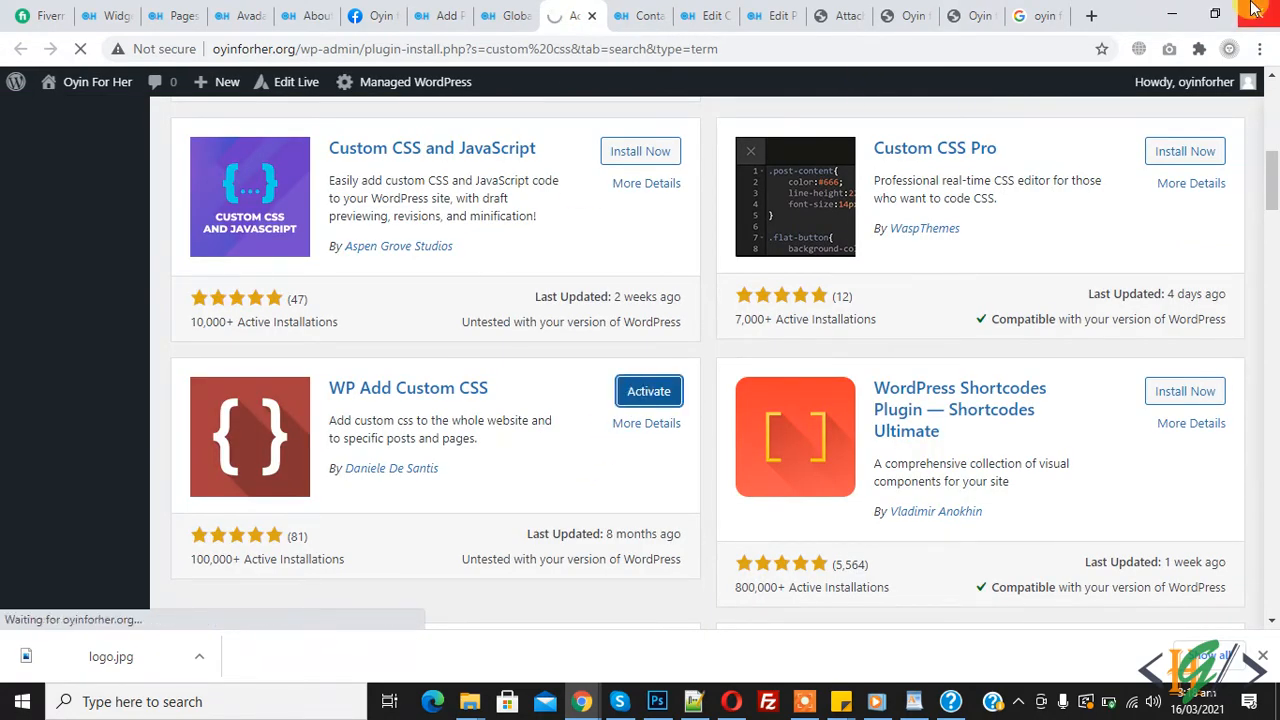
{"action": "left_click", "coordinate": [648, 391]}
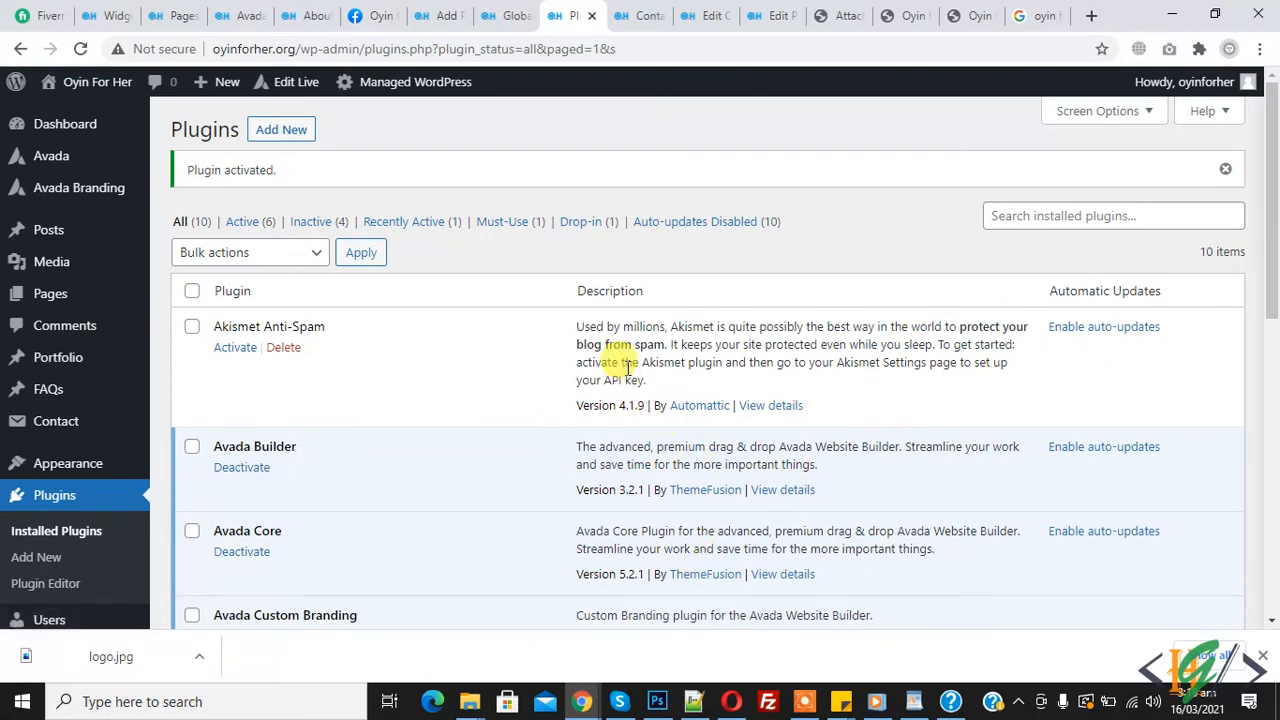
Open the WP Add Custom CSS settings page and focus its empty site-wide CSS box.
{"action": "scroll", "scroll_direction": "down", "scroll_amount": 3}
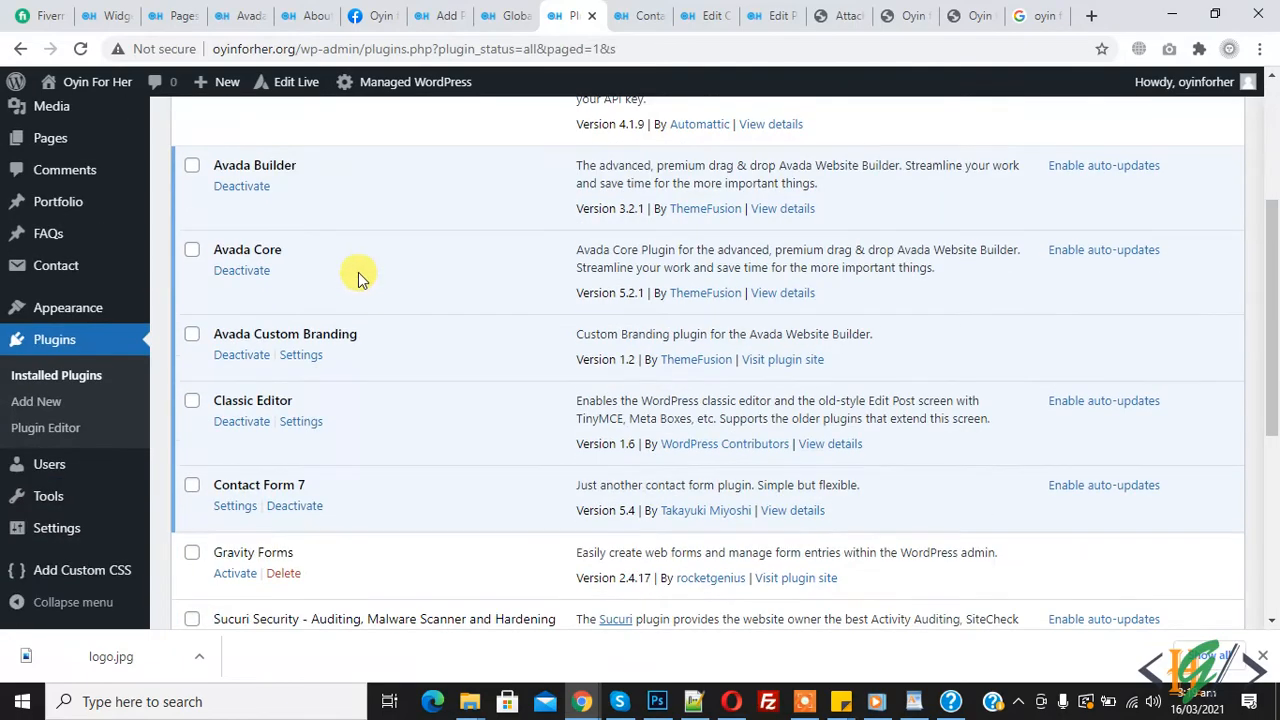
{"action": "scroll", "scroll_direction": "down", "scroll_amount": 3}
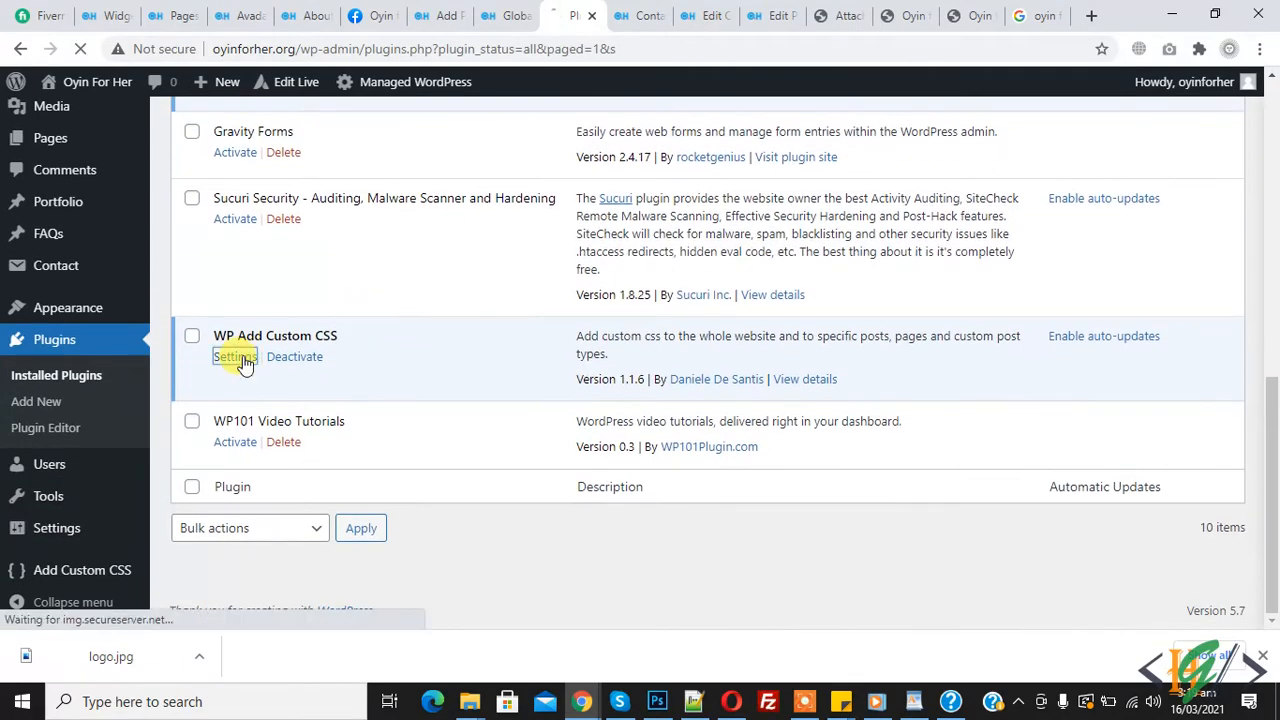
{"action": "left_click", "coordinate": [234, 357]}
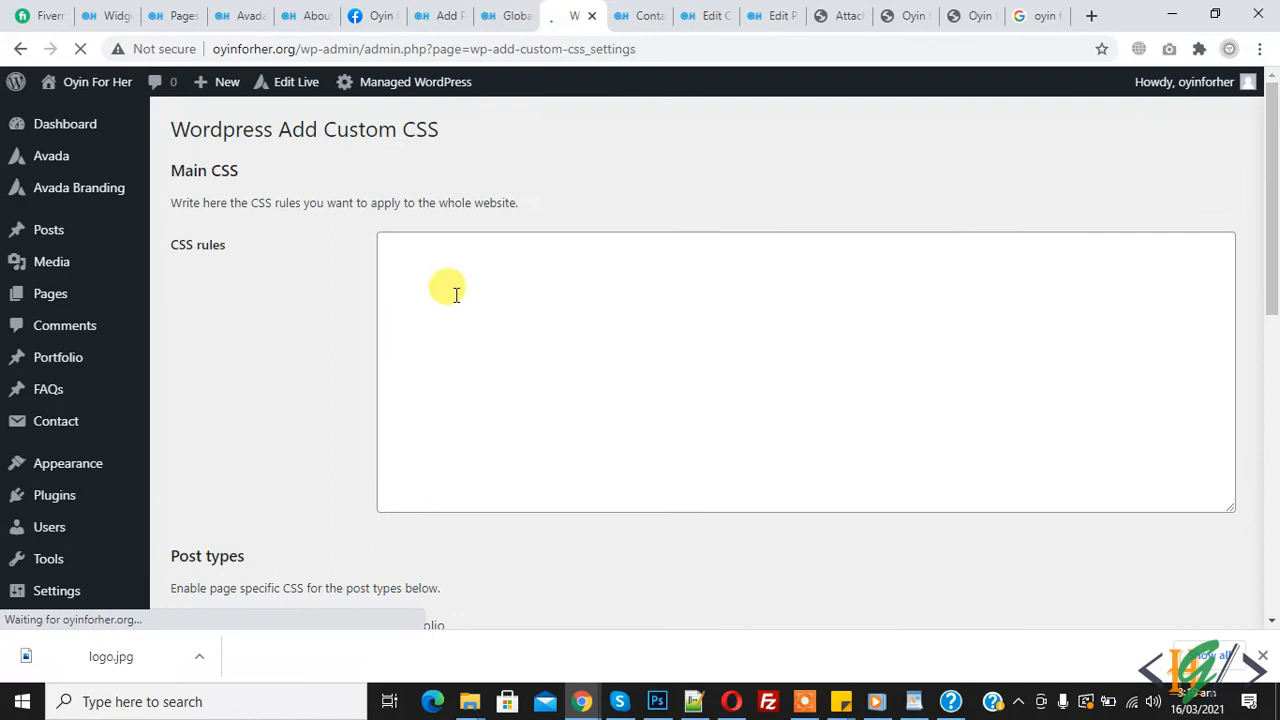
{"action": "left_click", "coordinate": [460, 291]}
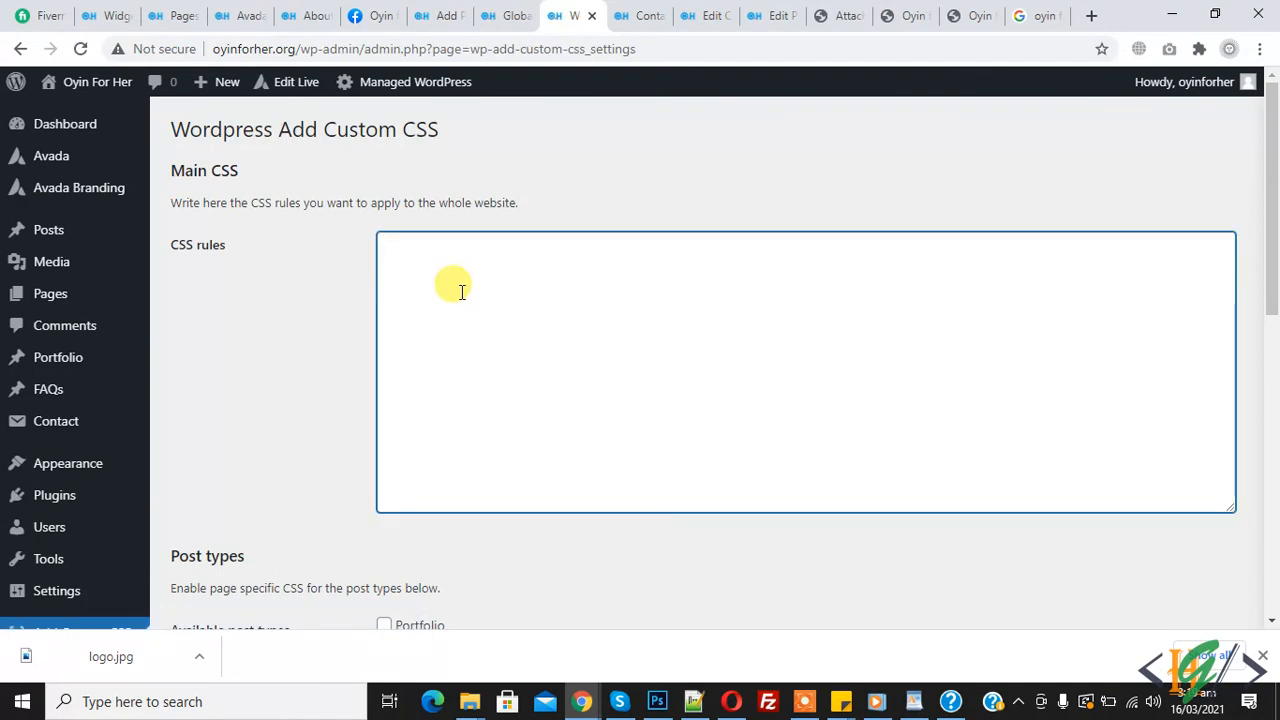
{"action": "scroll", "scroll_direction": "down", "scroll_amount": 3}
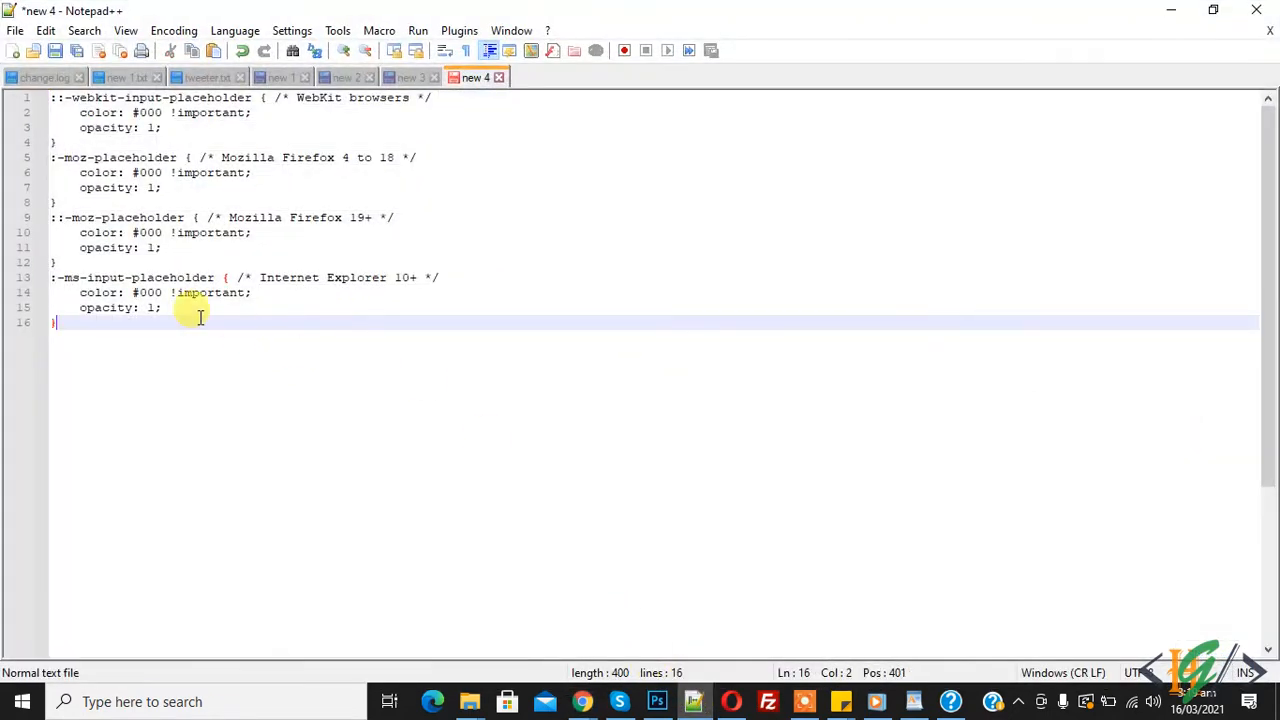
Select all the placeholder CSS rules in Notepad++.
{"action": "key", "text": "ctrl+a"}
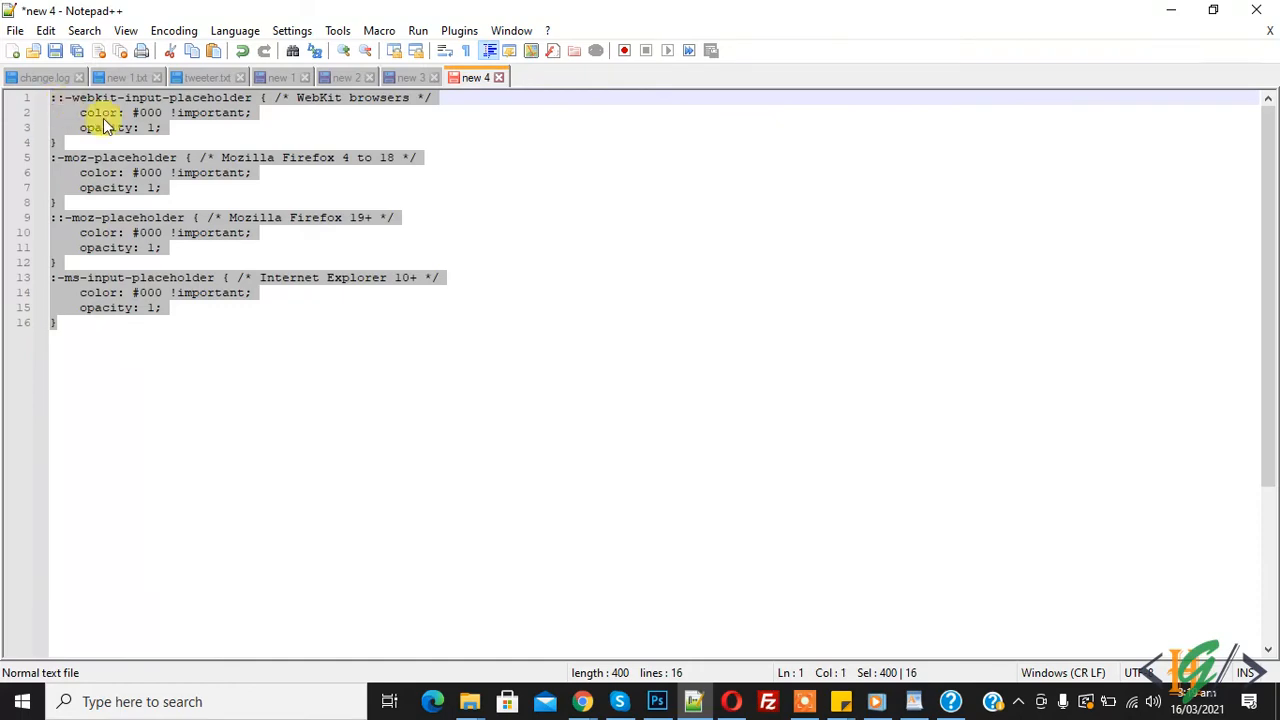
{"action": "mouse_move", "coordinate": [391, 333]}
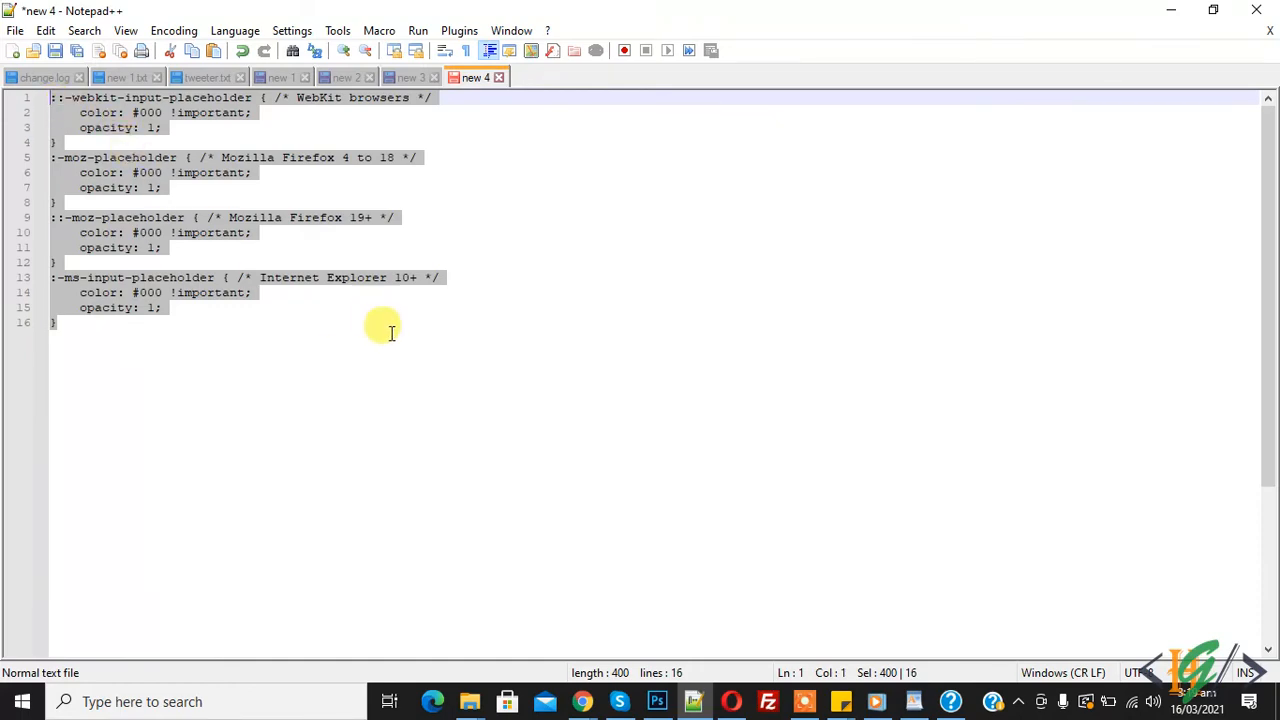
{"action": "mouse_move", "coordinate": [700, 700]}
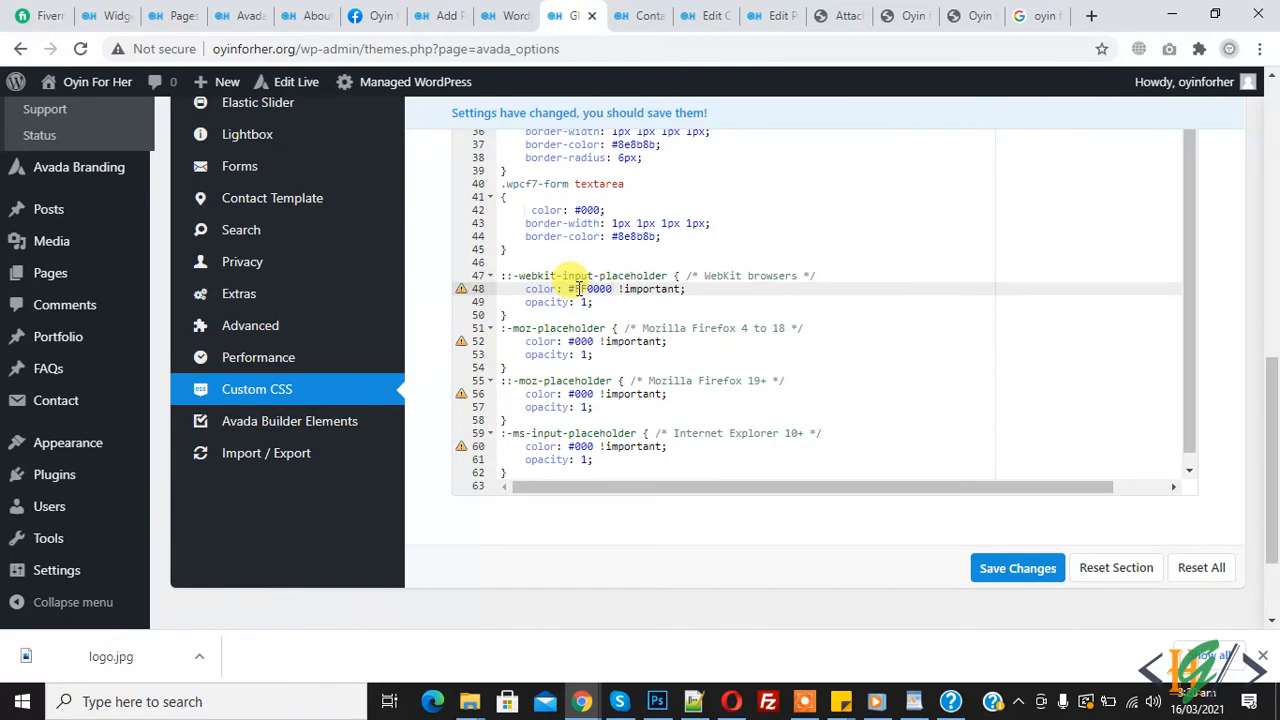
Set the placeholder colour to #FF0000, save the Avada options, and return to the Contact page.
{"action": "type", "text": "FF0000"}
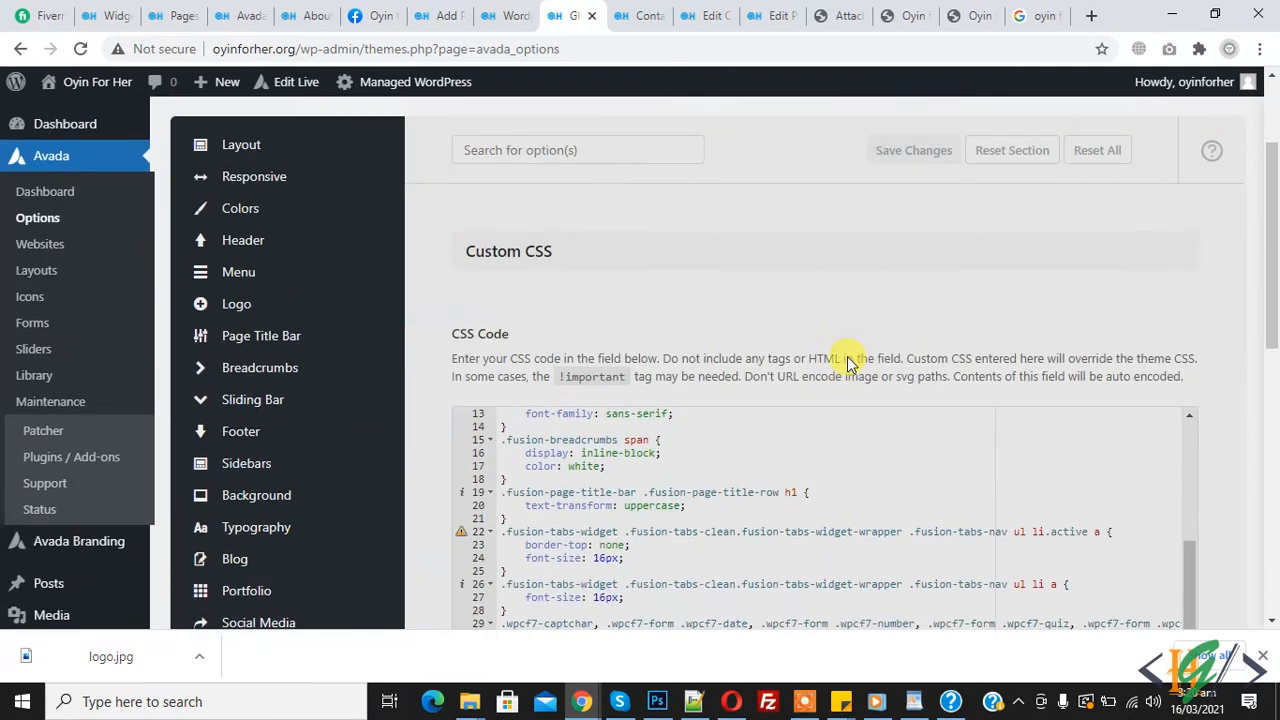
{"action": "left_click", "coordinate": [912, 150]}
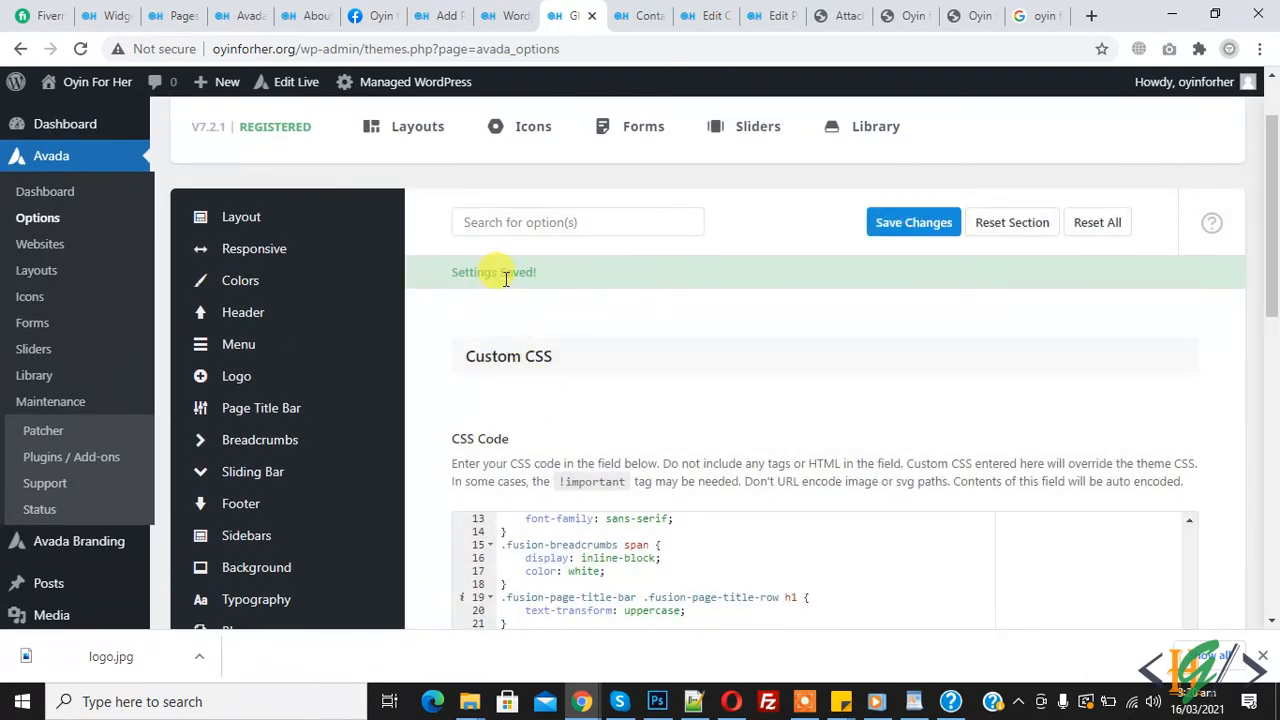
{"action": "left_click", "coordinate": [638, 16]}
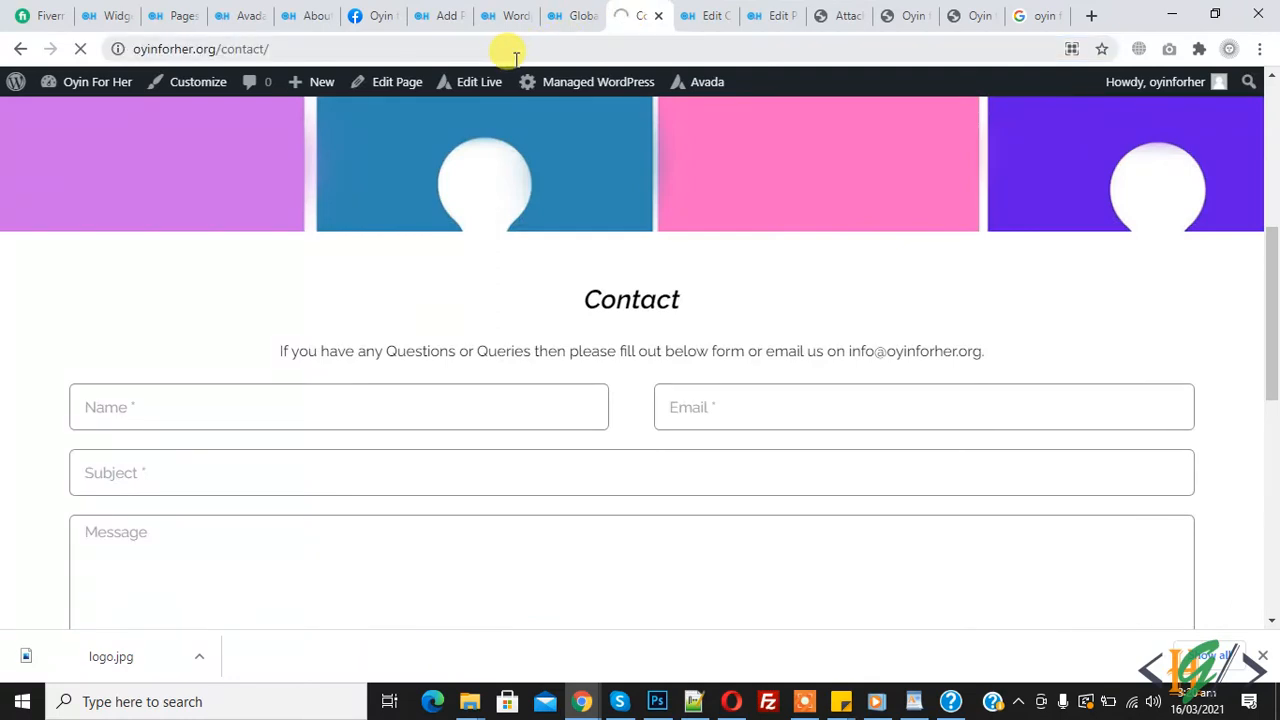
Confirm all four placeholder rules use #FF0000, then reload the Contact page to see red placeholders.
{"action": "scroll", "scroll_direction": "down", "scroll_amount": 3}
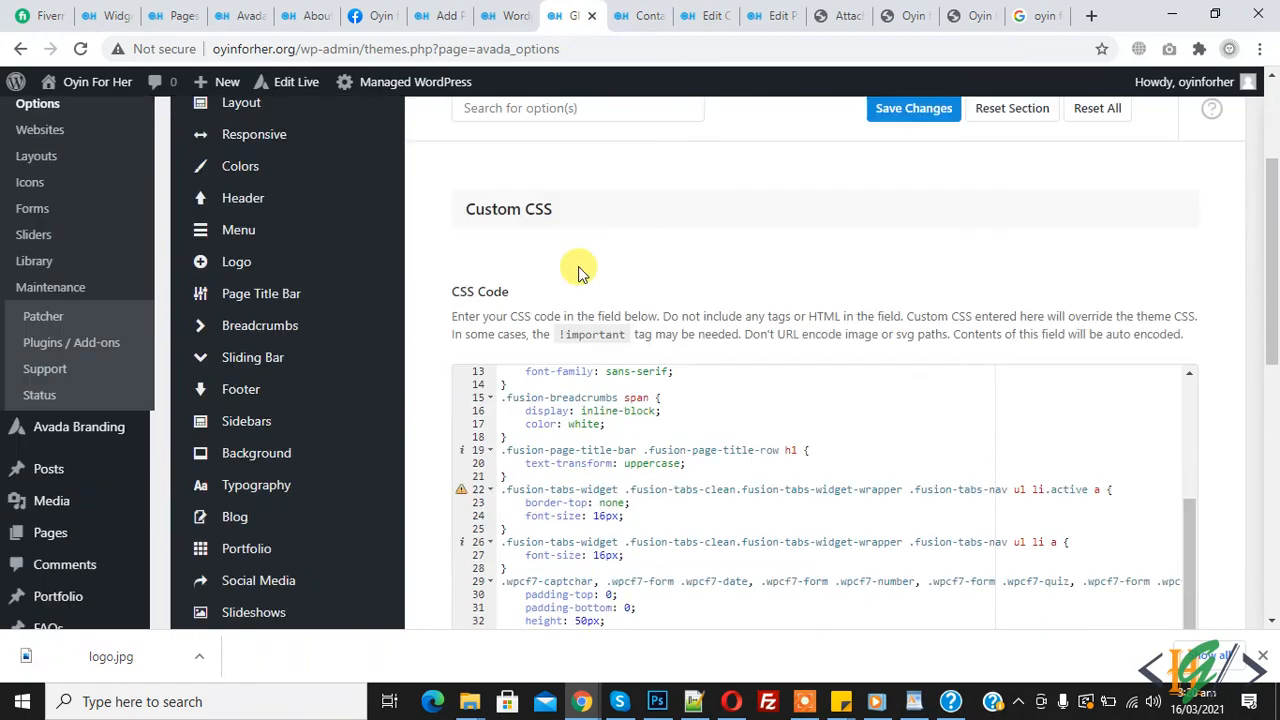
{"action": "scroll", "scroll_direction": "down", "scroll_amount": 3}
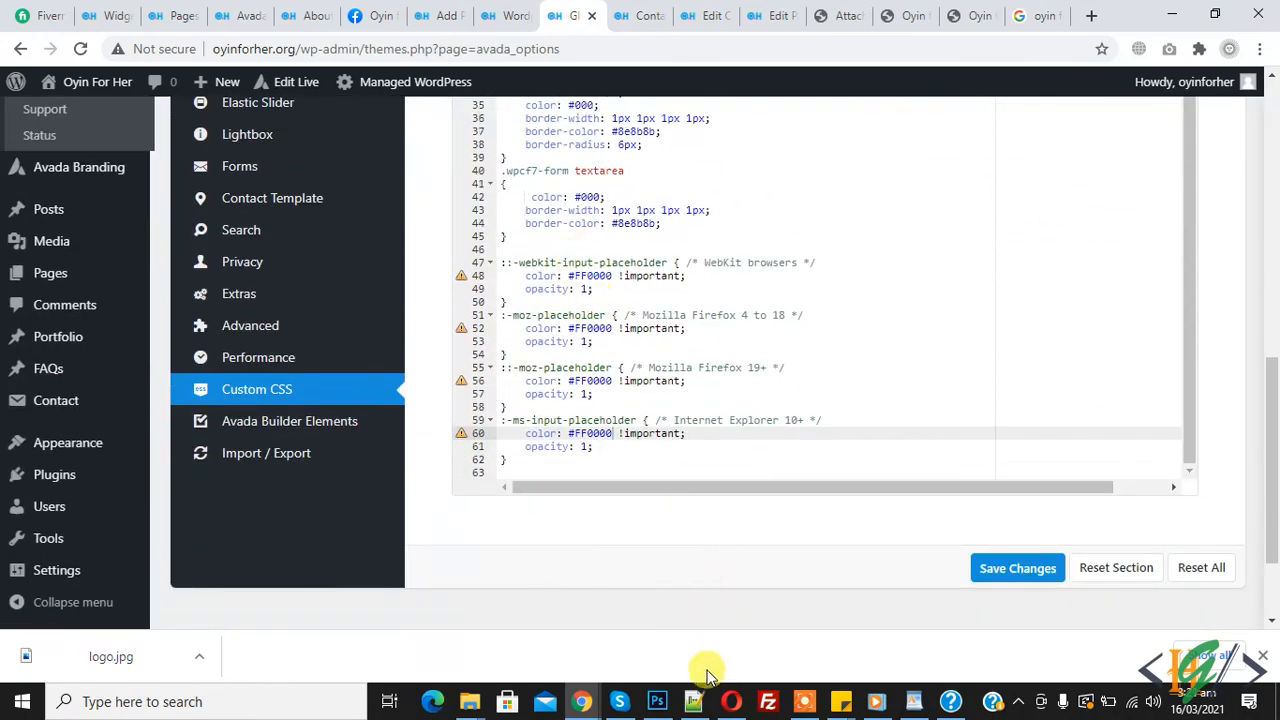
{"action": "left_click", "coordinate": [692, 701]}
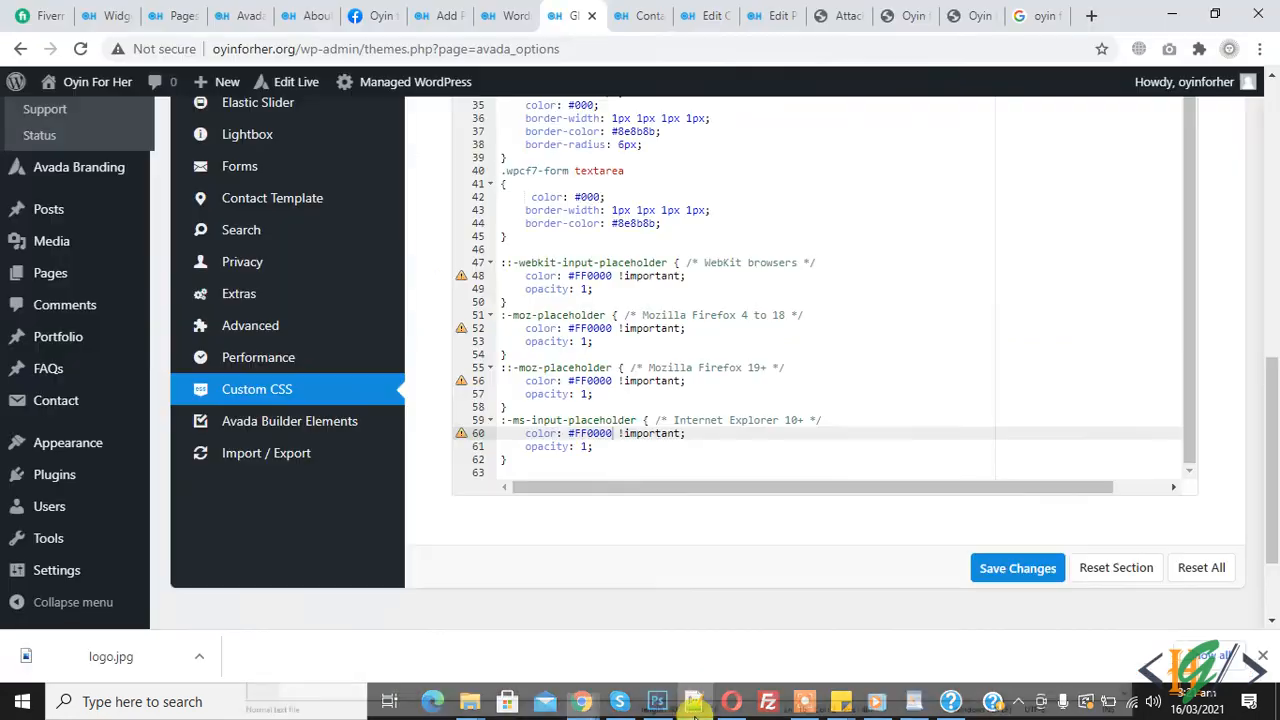
{"action": "left_click", "coordinate": [639, 16]}
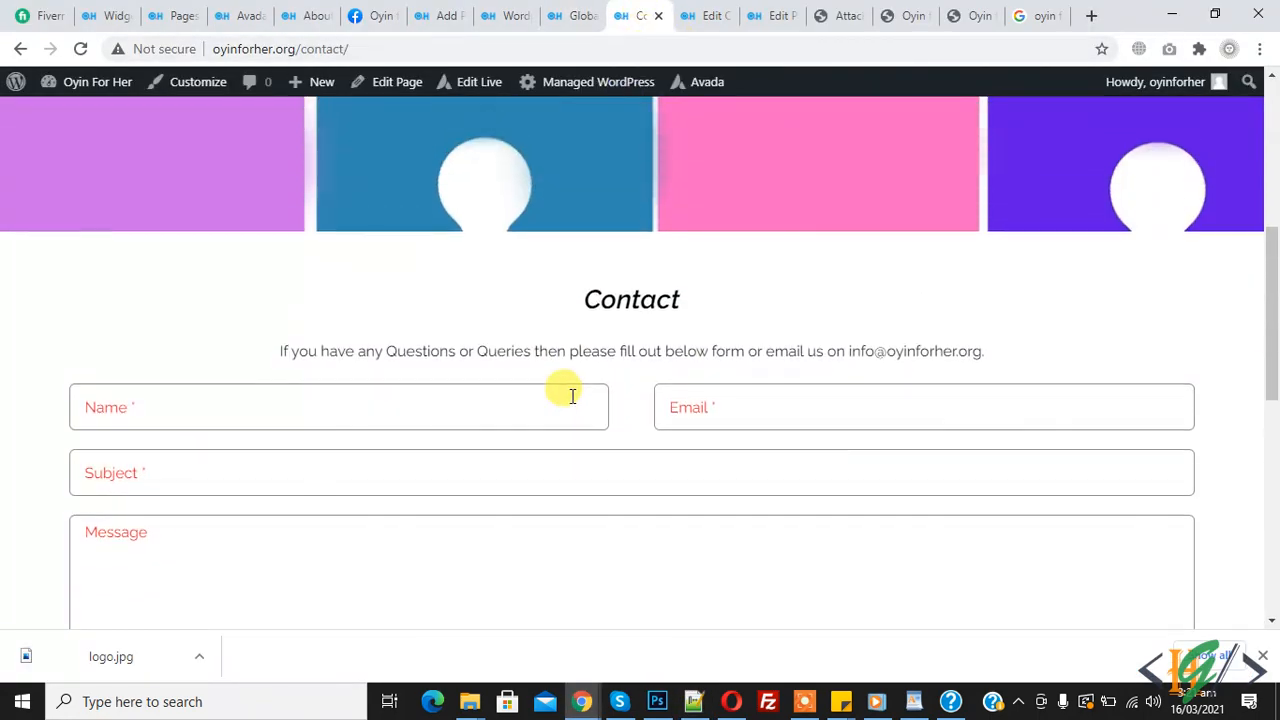
{"action": "scroll", "scroll_direction": "up", "scroll_amount": 3}
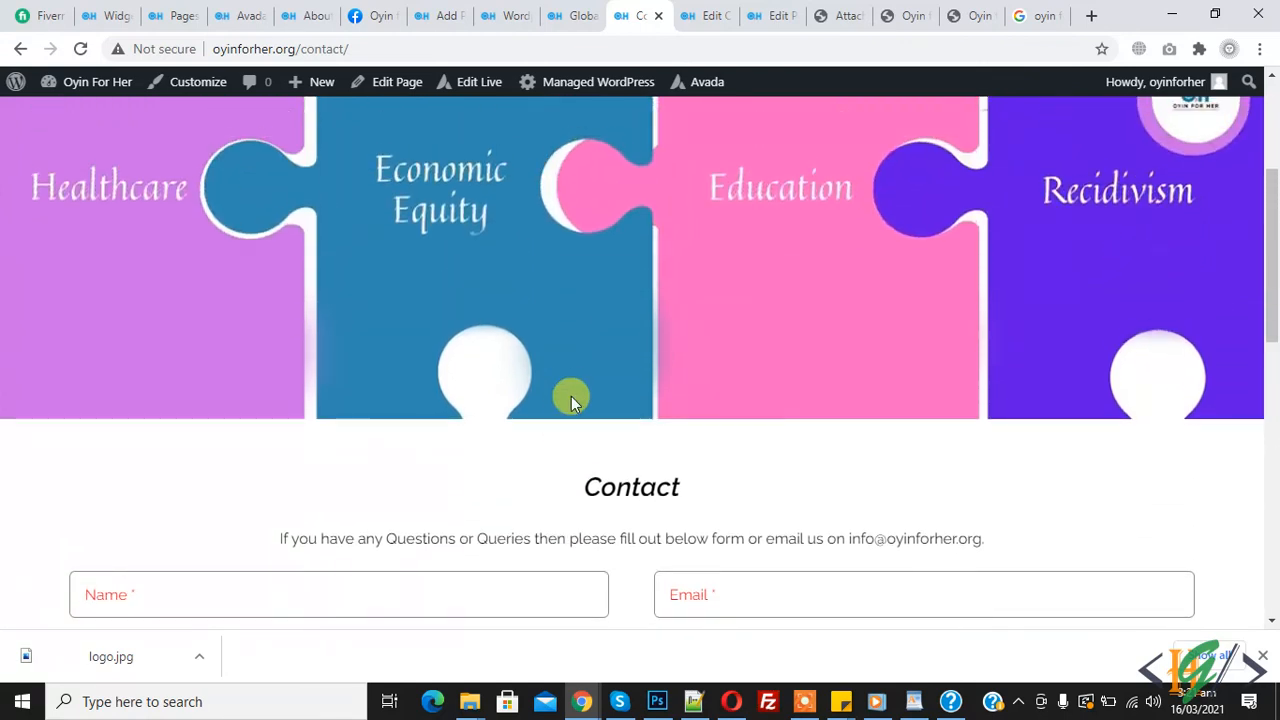